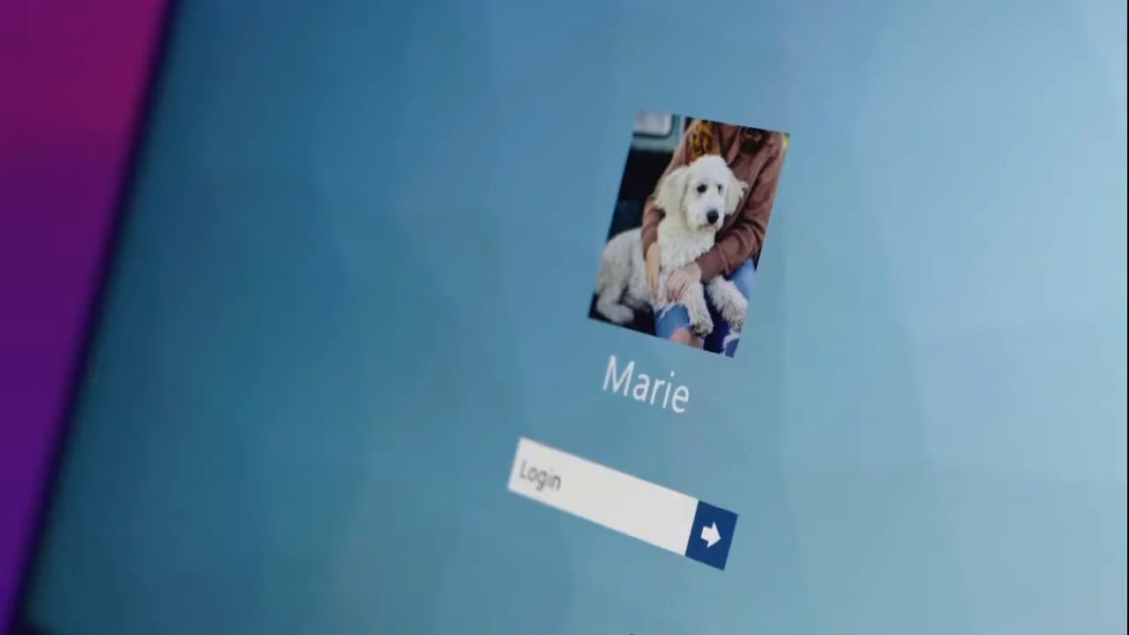
# Step: Sign in as the Marie user to reach the desktop's social feed
pyautogui.click(720, 536)
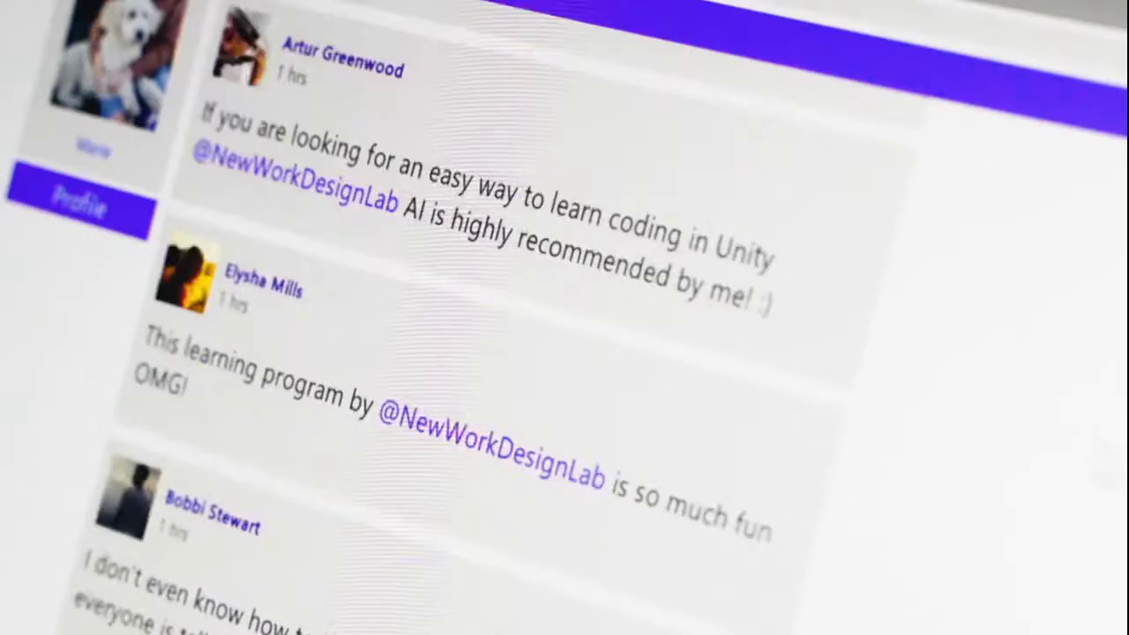
# Step: Scroll the Unity-learning feed, then begin 'if(In' under the turning-methods comment in Update
pyautogui.scroll(-3)
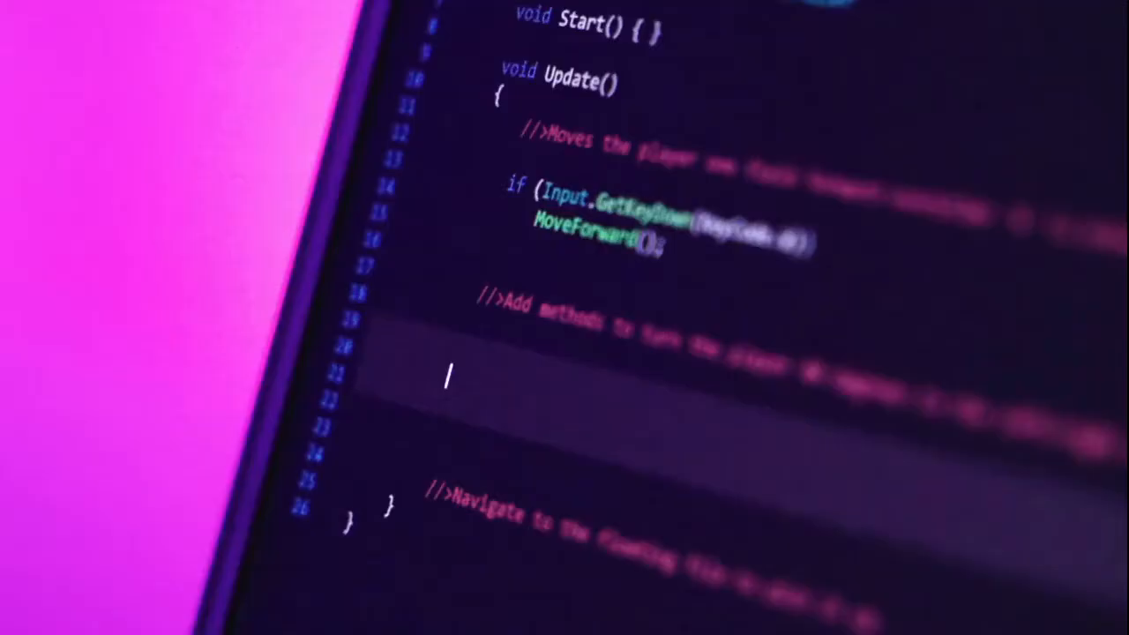
pyautogui.write('if(In')
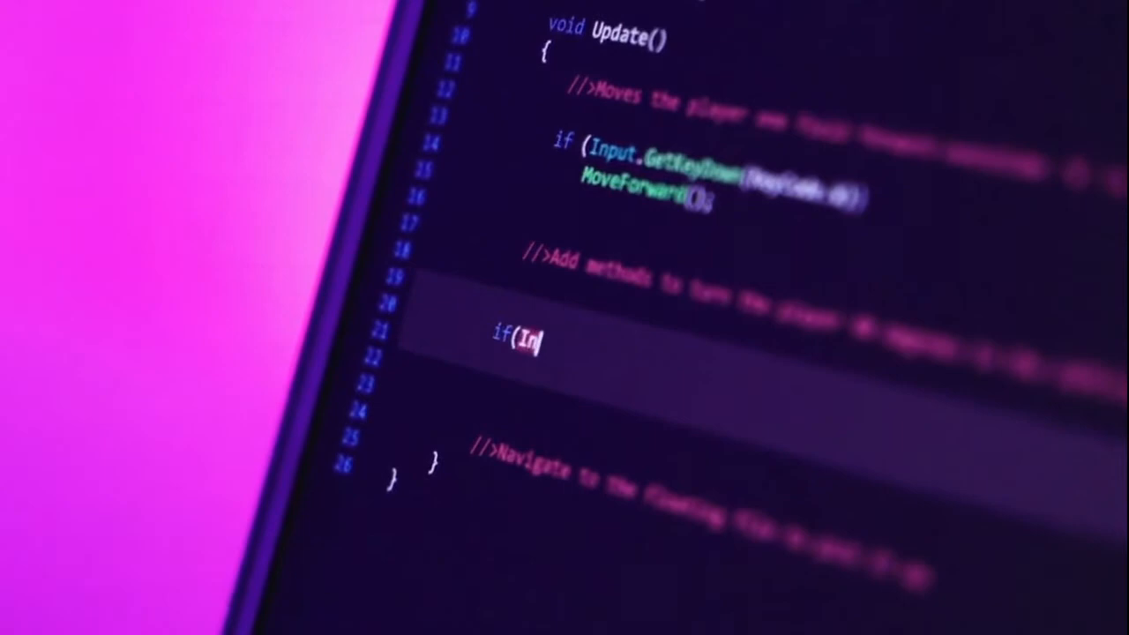